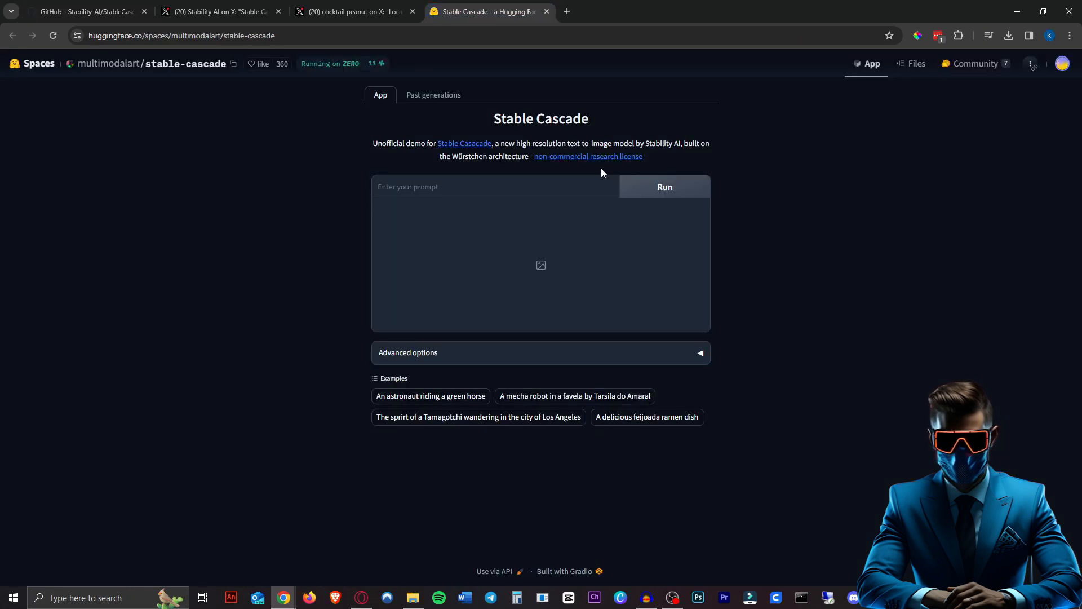
mouse_move(852, 334)
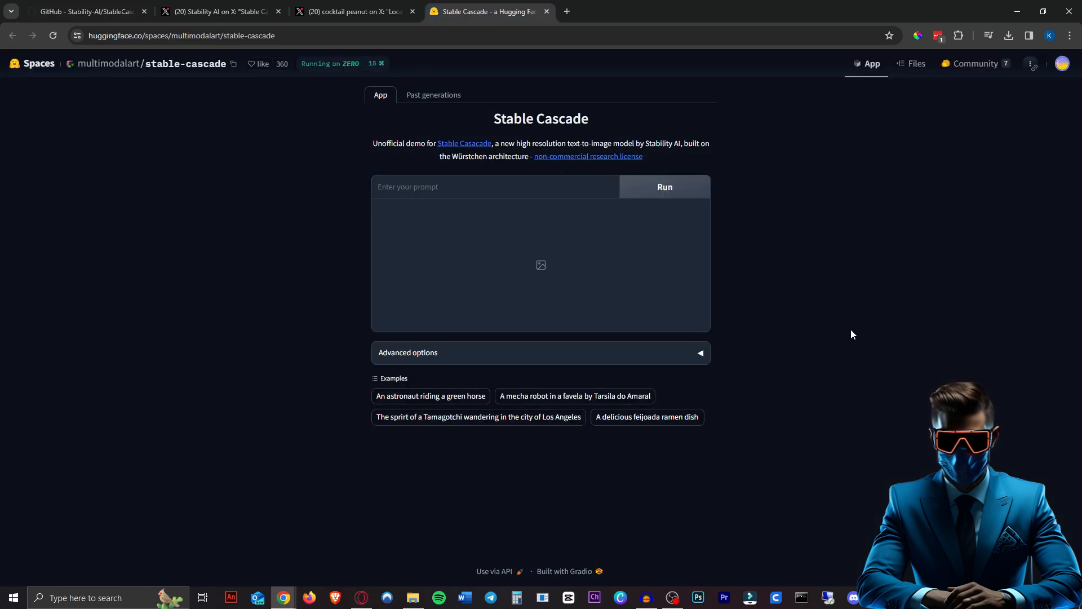
mouse_move(786, 174)
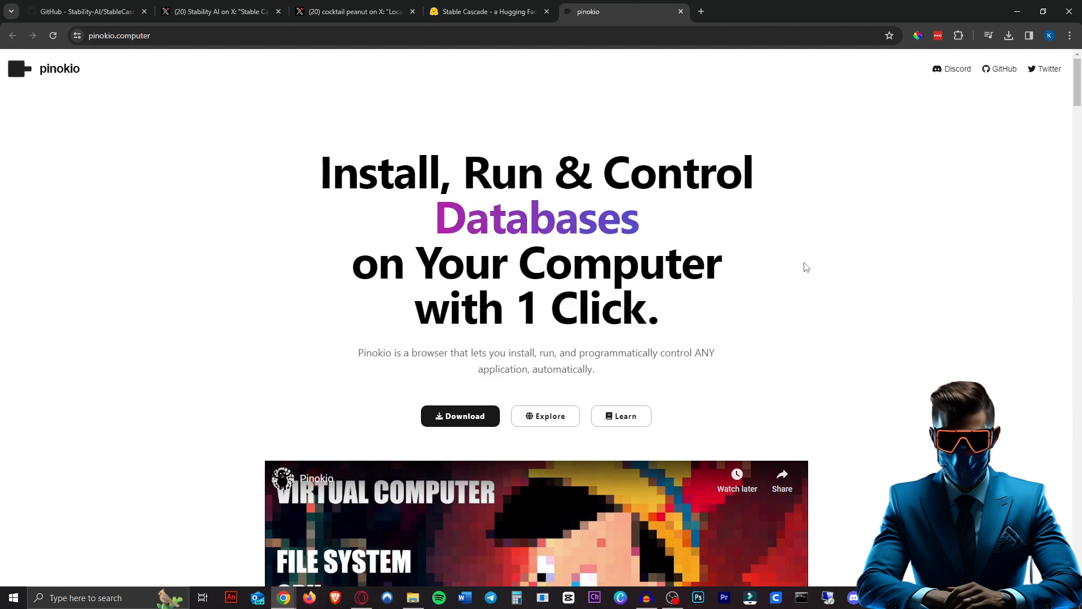
Browse Pinokio's Explore page down to the Verified scripts listing Stable Cascade
left_click(544, 416)
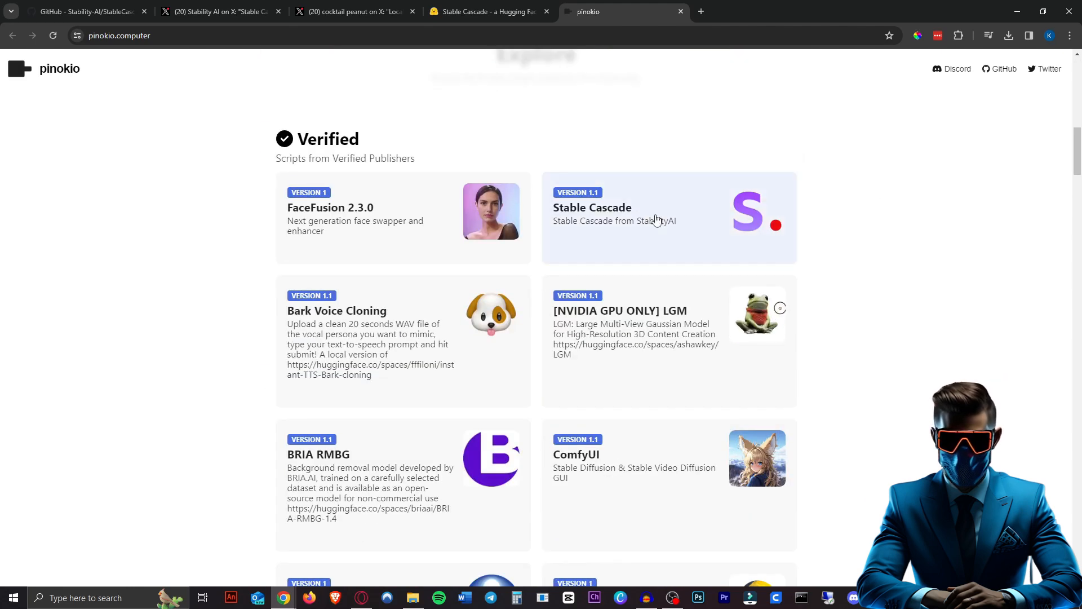
scroll("down", 3)
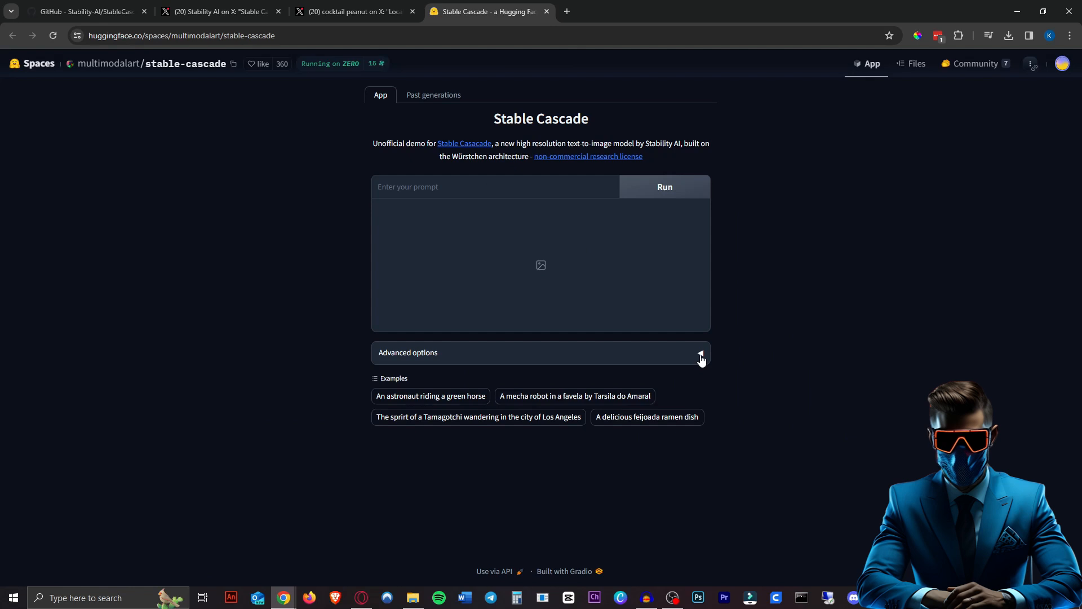
Reveal Advanced options and generate 'a llama riding a skateboard'
left_click(700, 358)
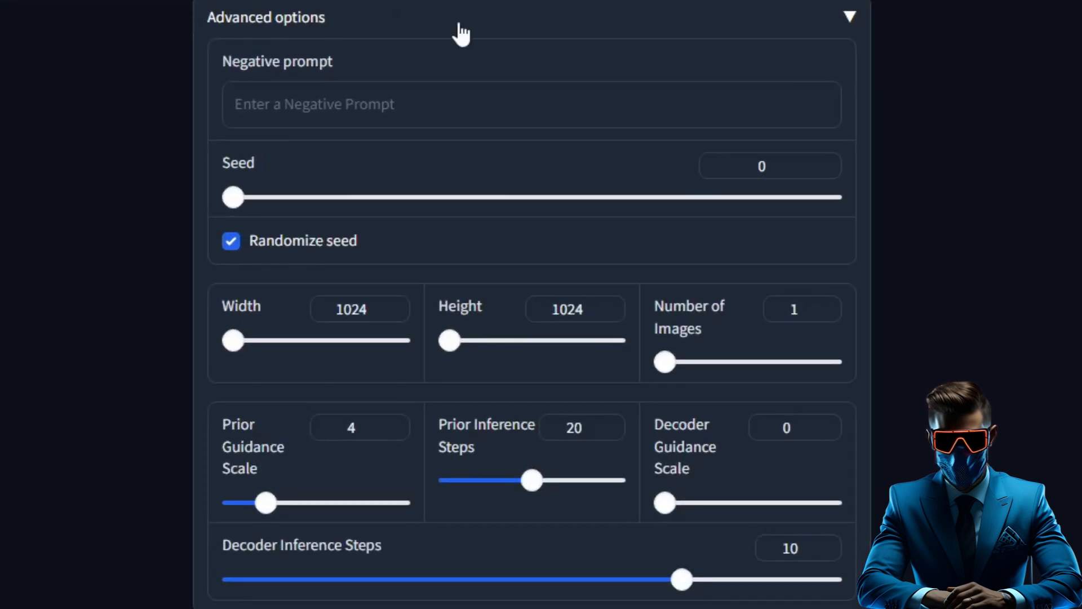
mouse_move(437, 454)
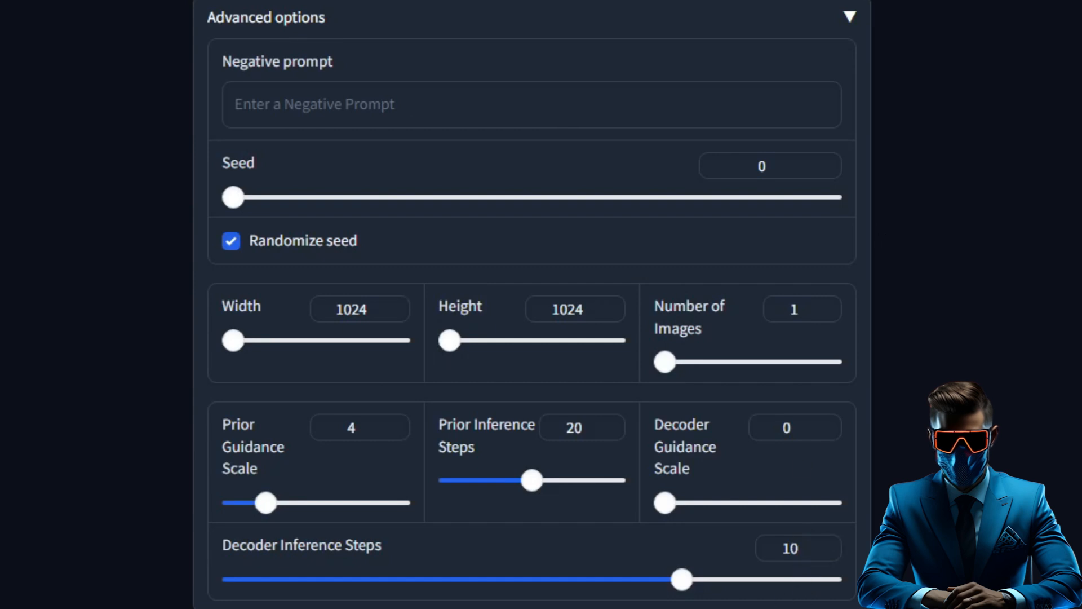
left_click(358, 426)
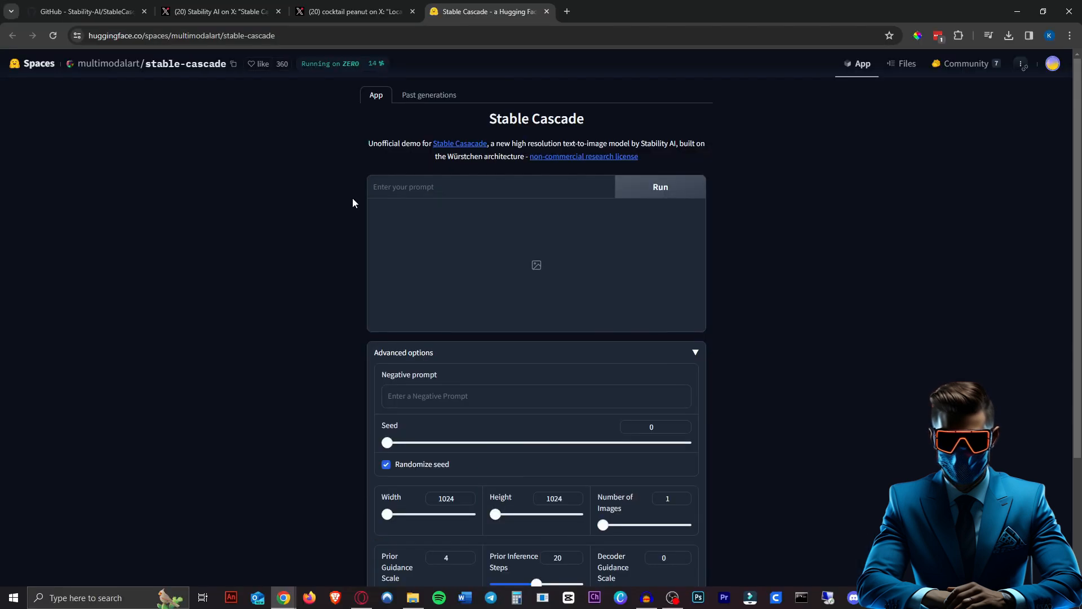
type("a llama riding a skateboard")
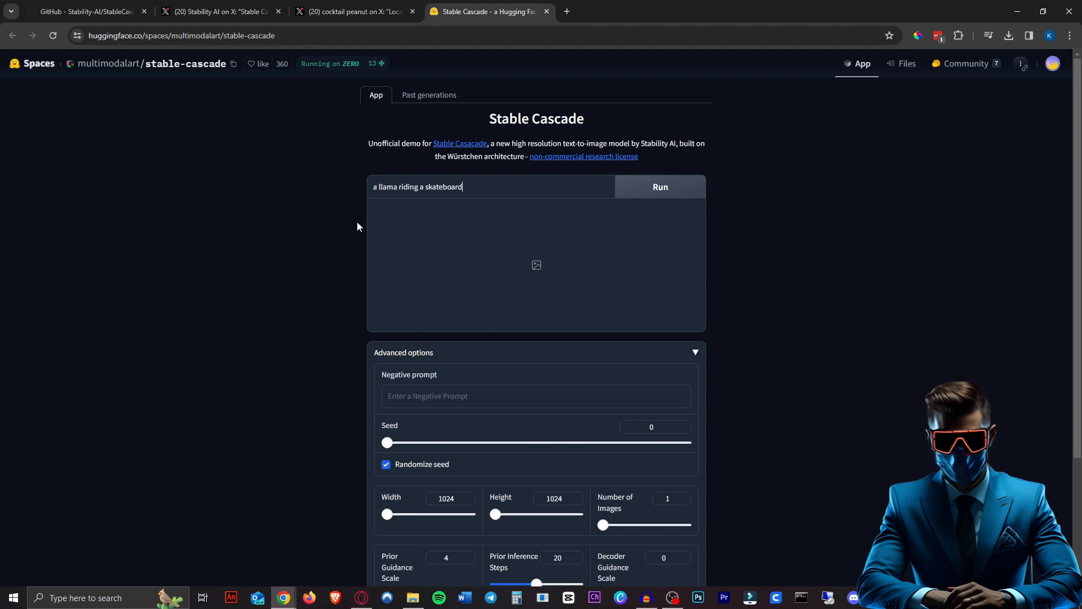
mouse_move(849, 211)
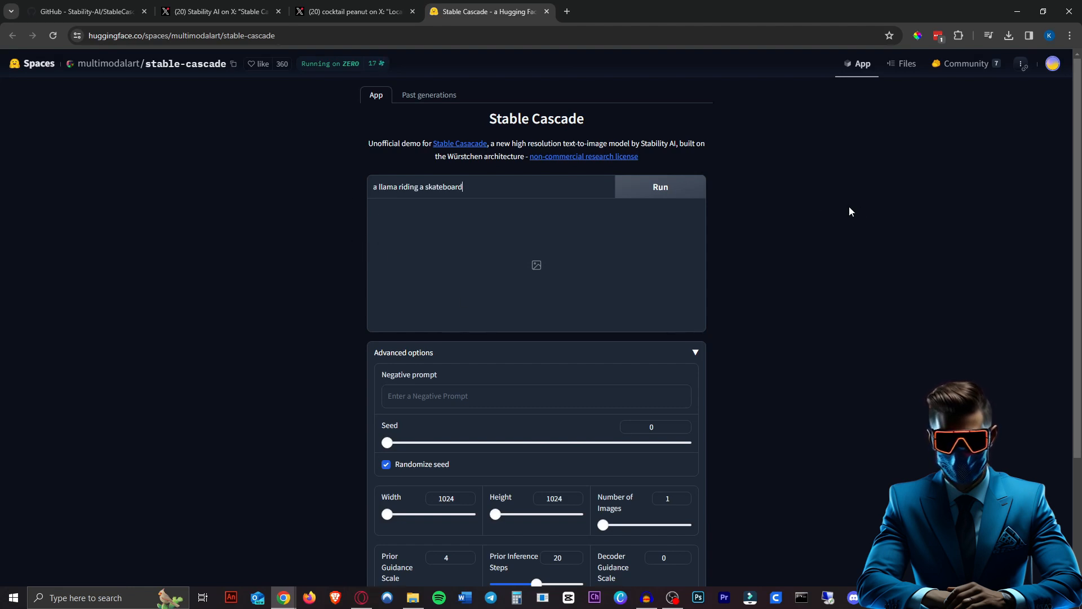
left_click(659, 186)
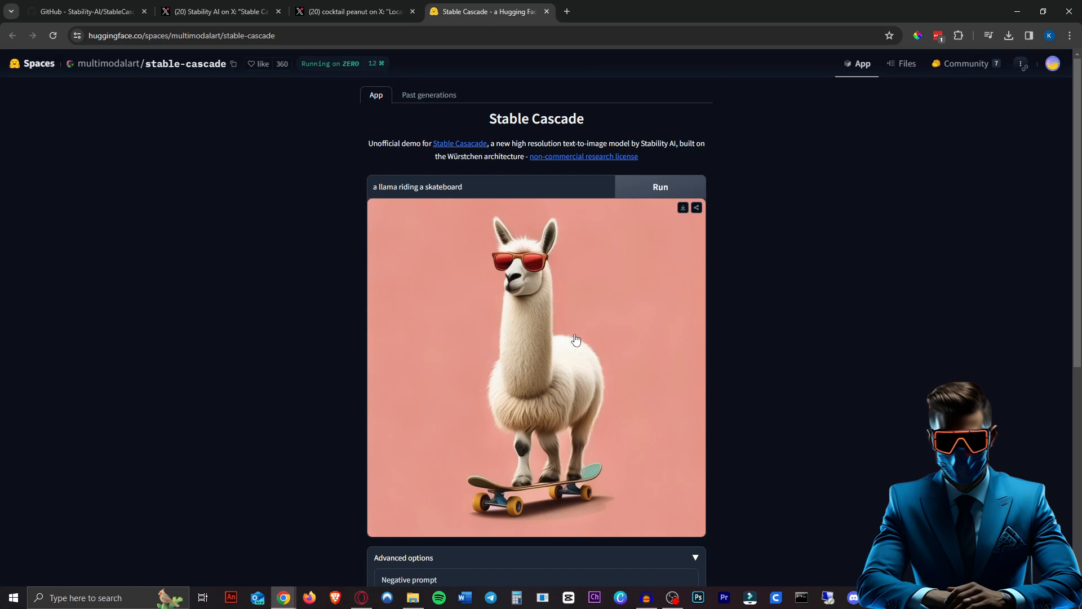
Generate another llama-on-a-skateboard image and review the results
scroll("down", 3)
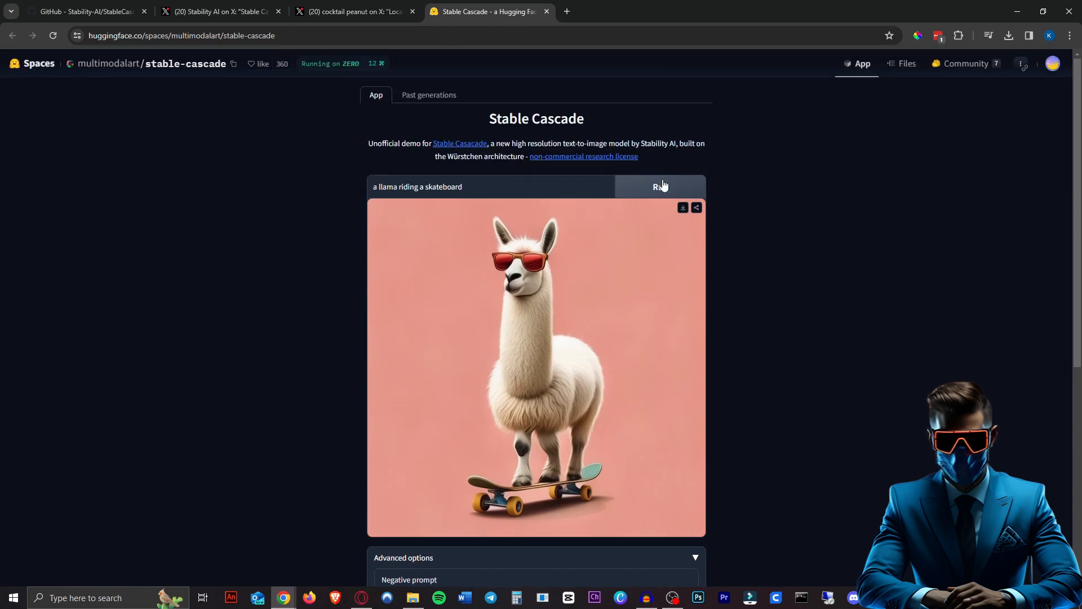
left_click(659, 186)
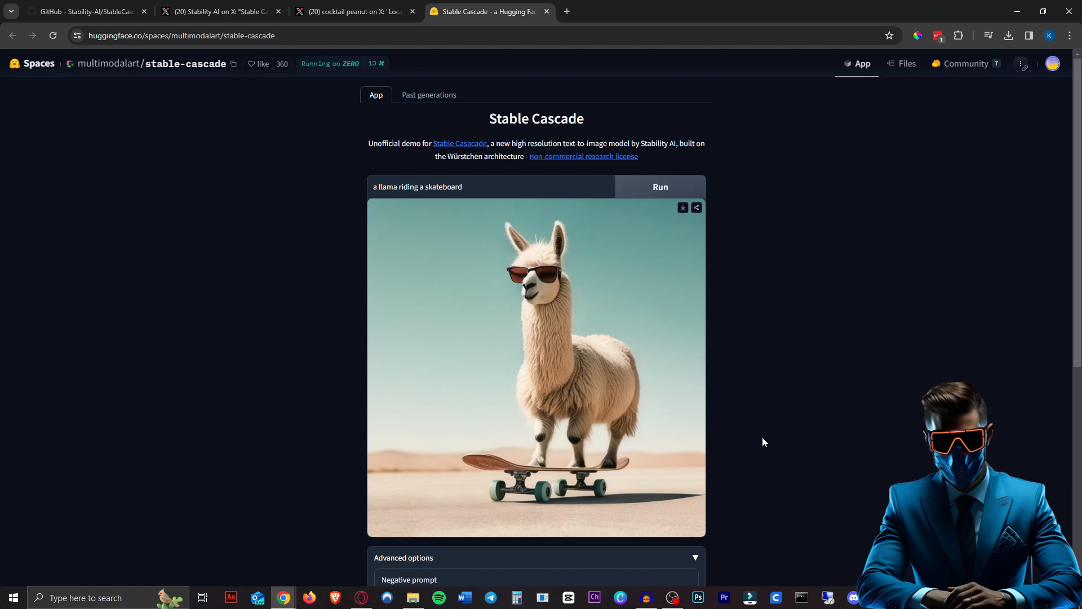
scroll("down", 3)
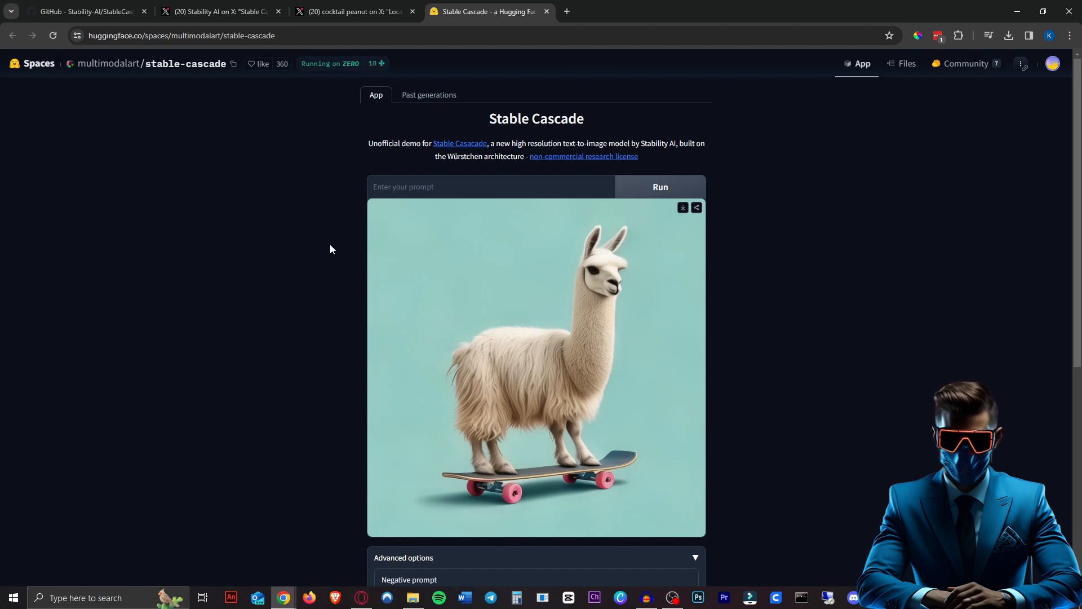
scroll("down", 3)
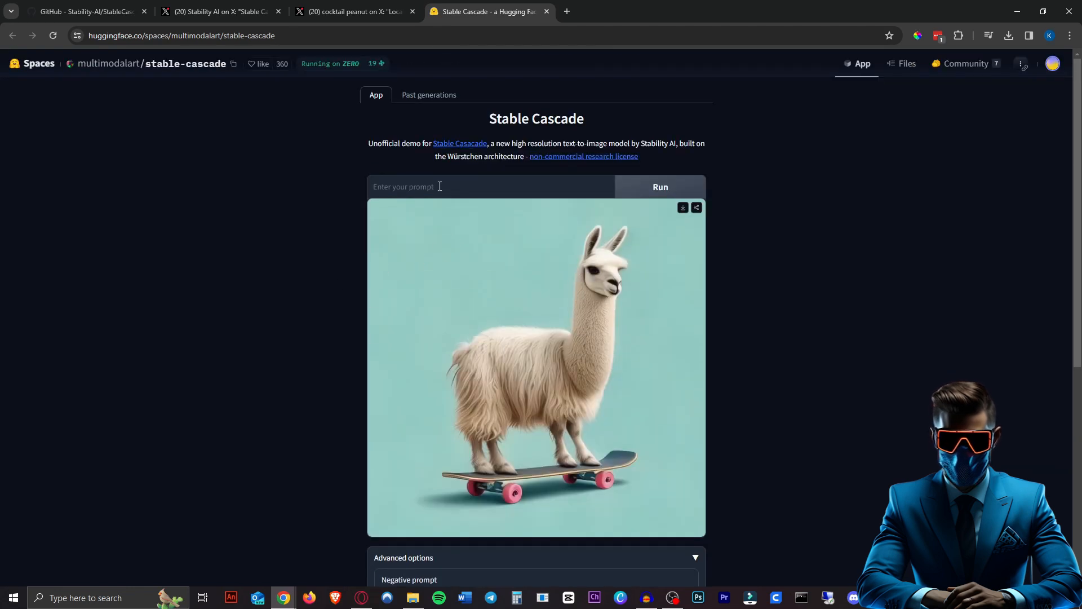
Generate 'cat made out of dishwashing soap bubbles'
type("cat made out of dishwashing soap bubbles")
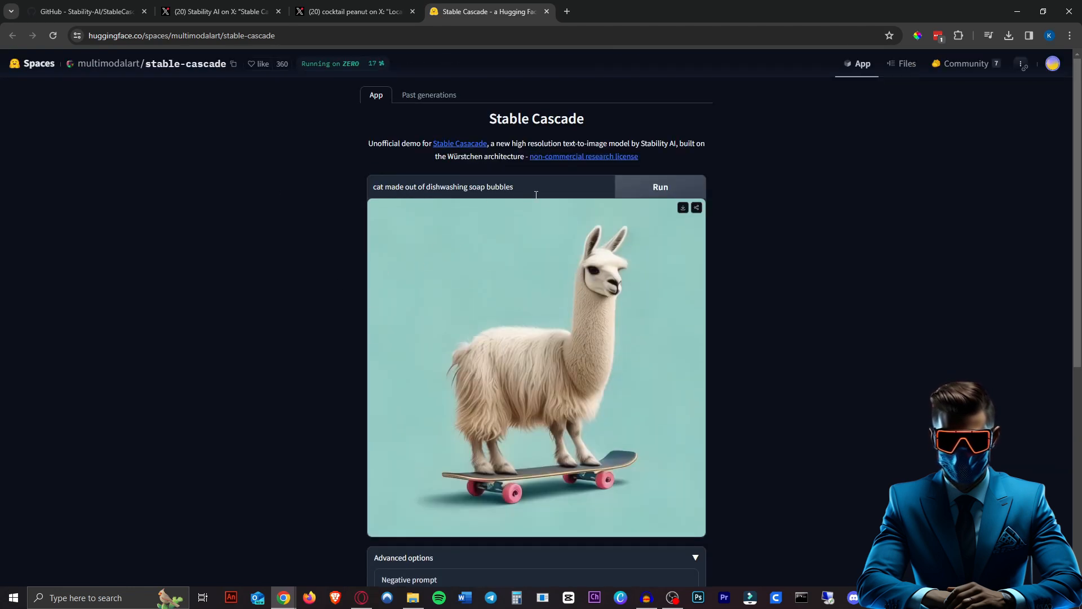
left_click(658, 186)
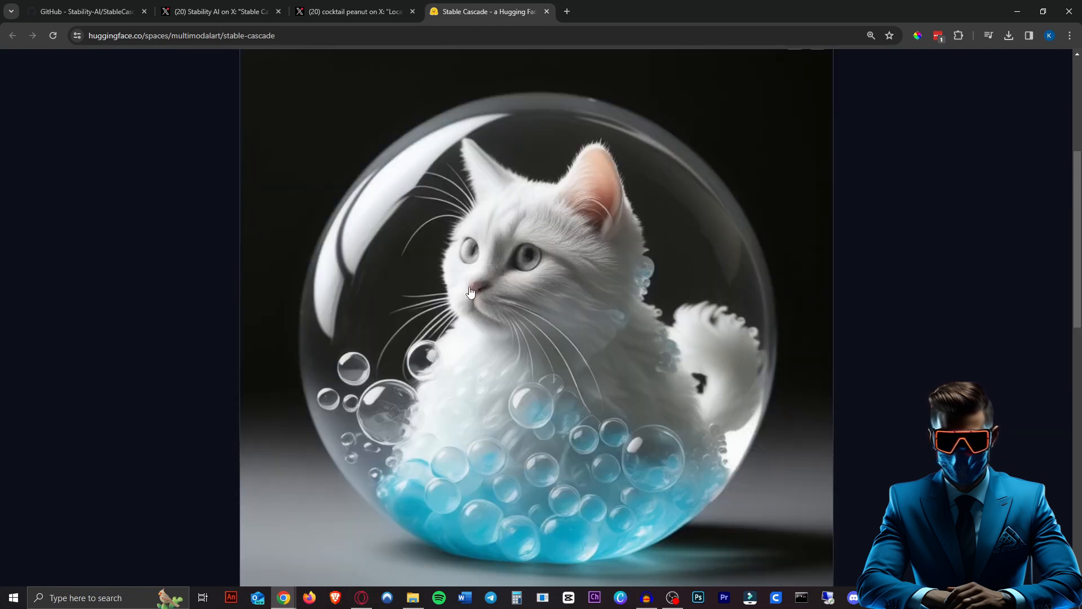
mouse_move(426, 289)
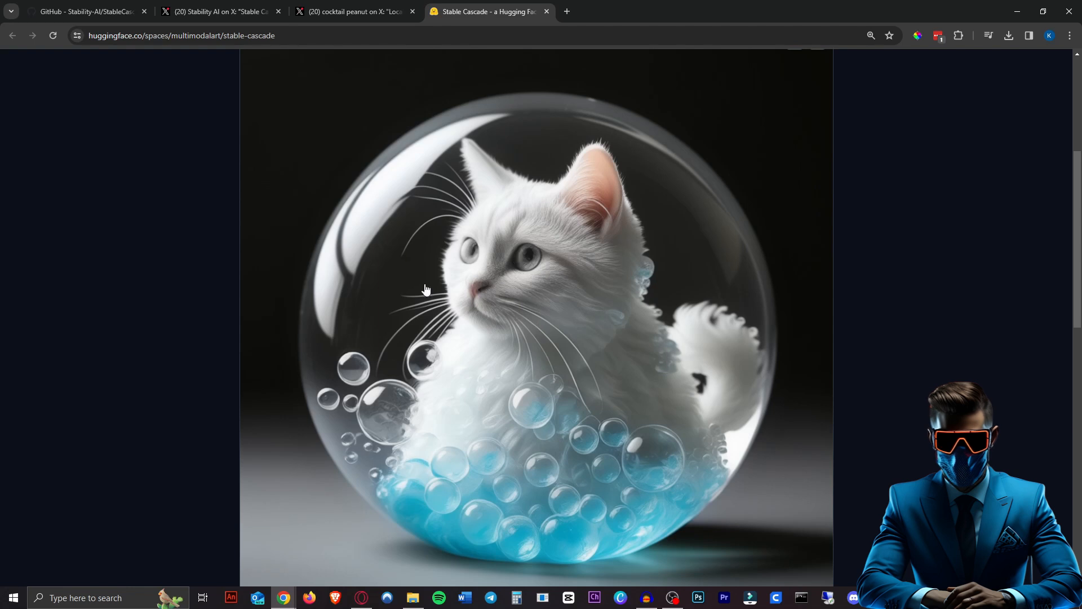
Generate a 3D render of soap bubbles spelling the word 'Subscribe'
scroll("down", 3)
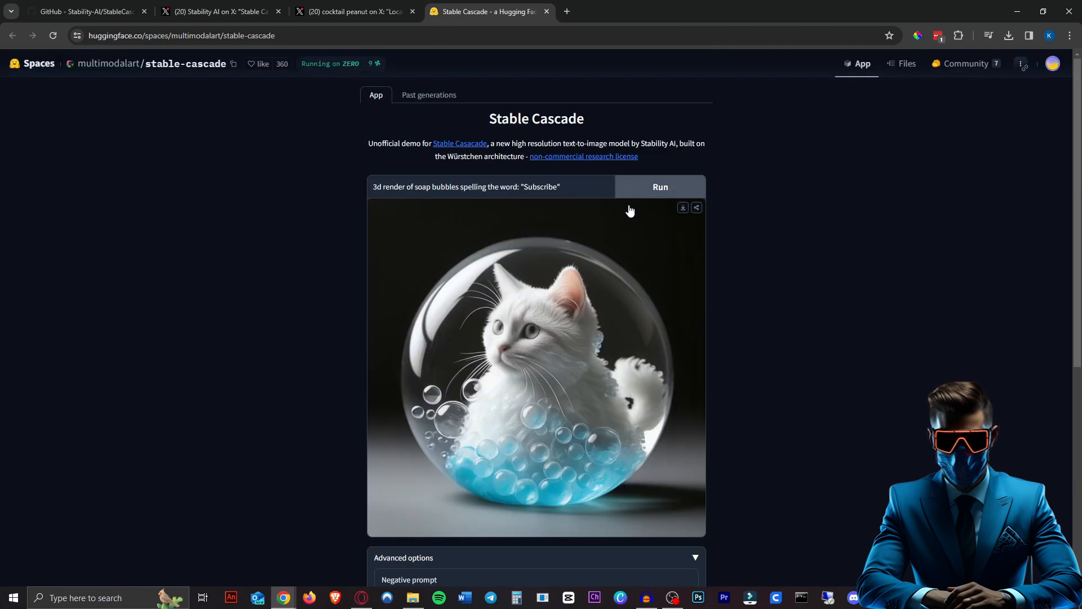
left_click(659, 186)
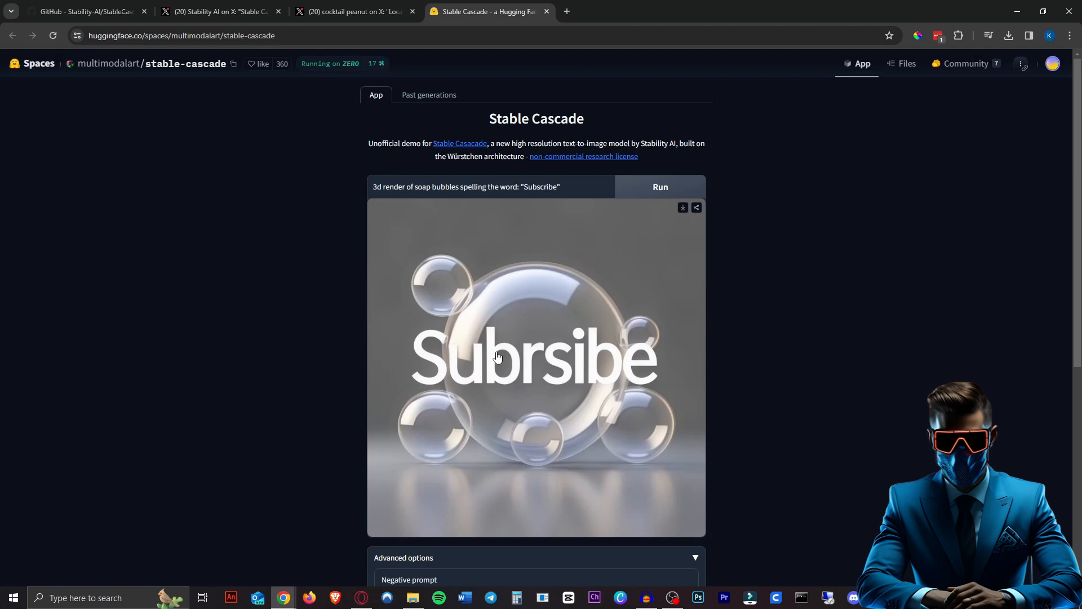
mouse_move(542, 327)
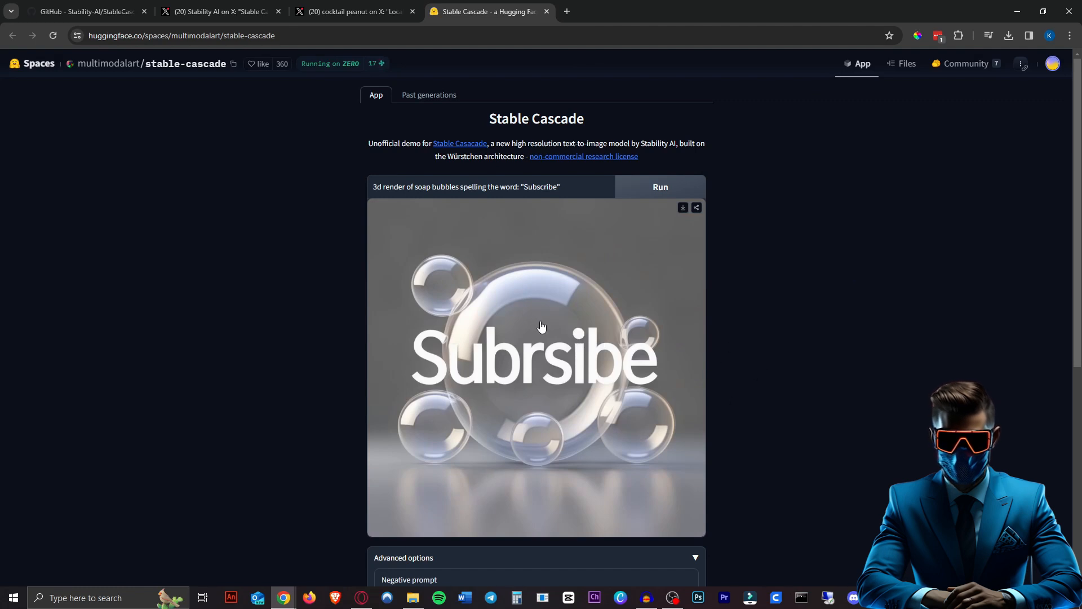
Generate the samurai-in-black-armor digital wallpaper portrait, then view the Stable Cascade GitHub README
type("digital wallpaper portrait of a samurai in black armor, highly detailed, at")
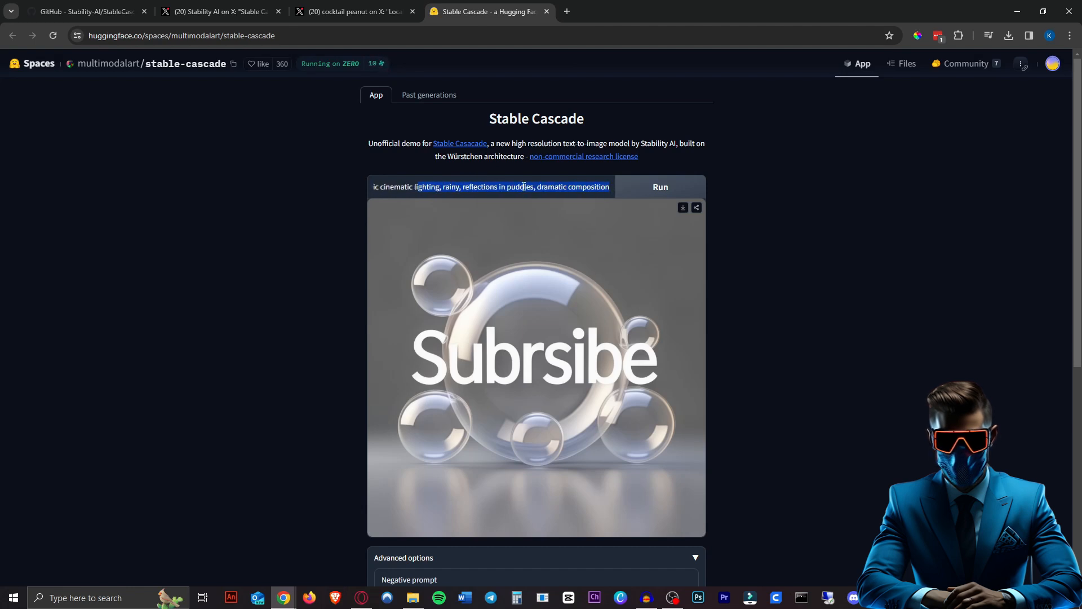
left_click(659, 186)
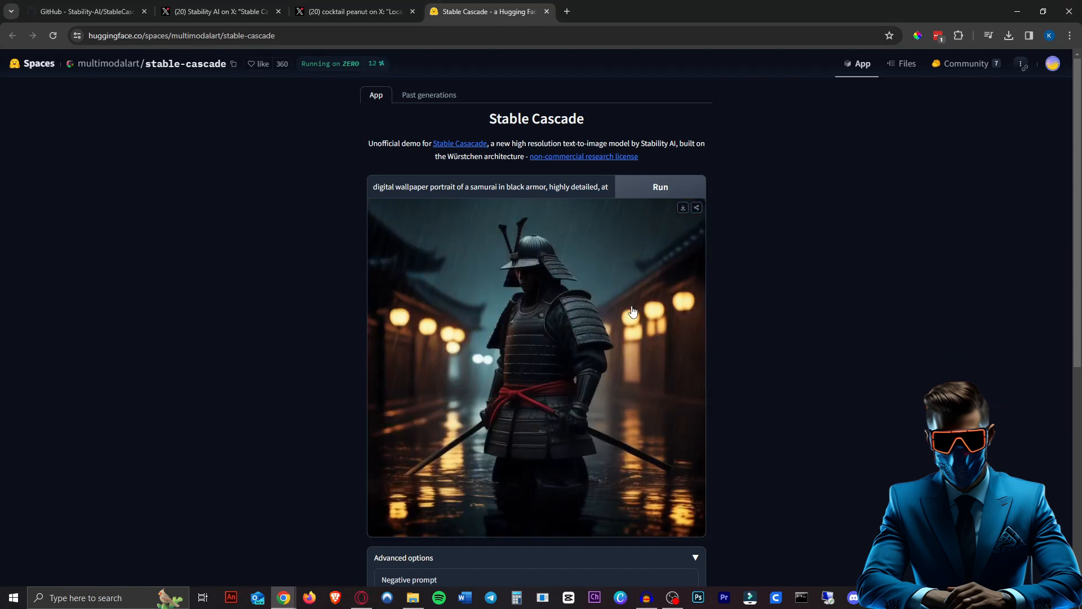
mouse_move(543, 340)
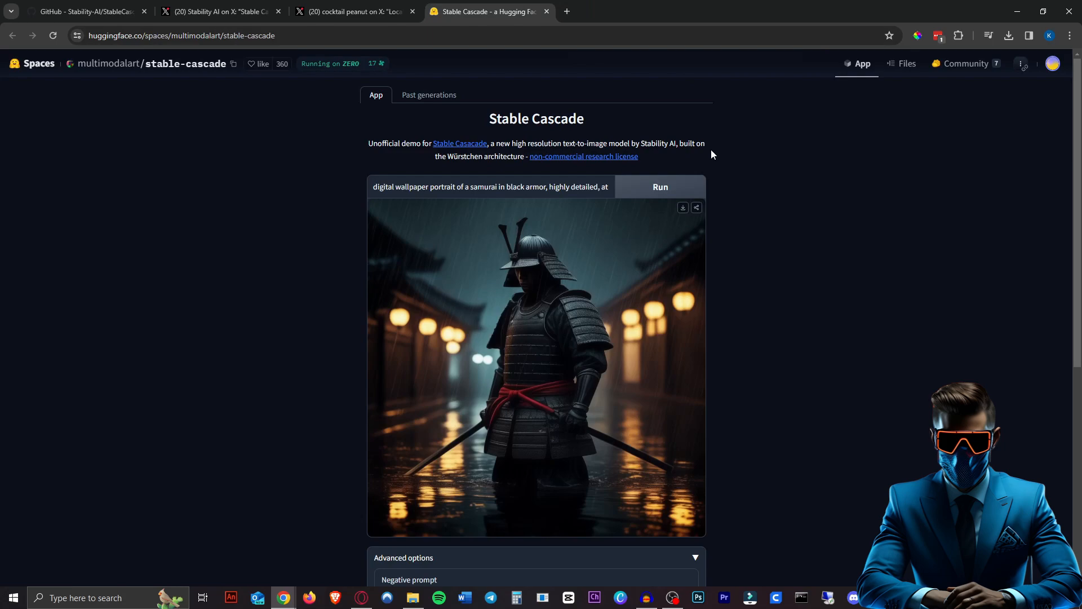
left_click(83, 11)
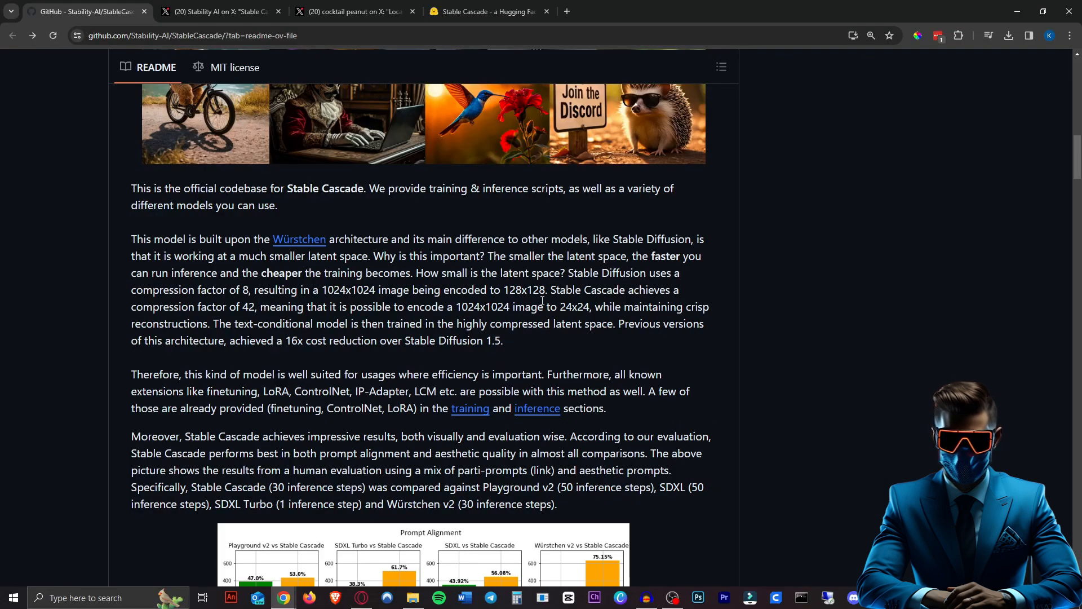
double_click(526, 290)
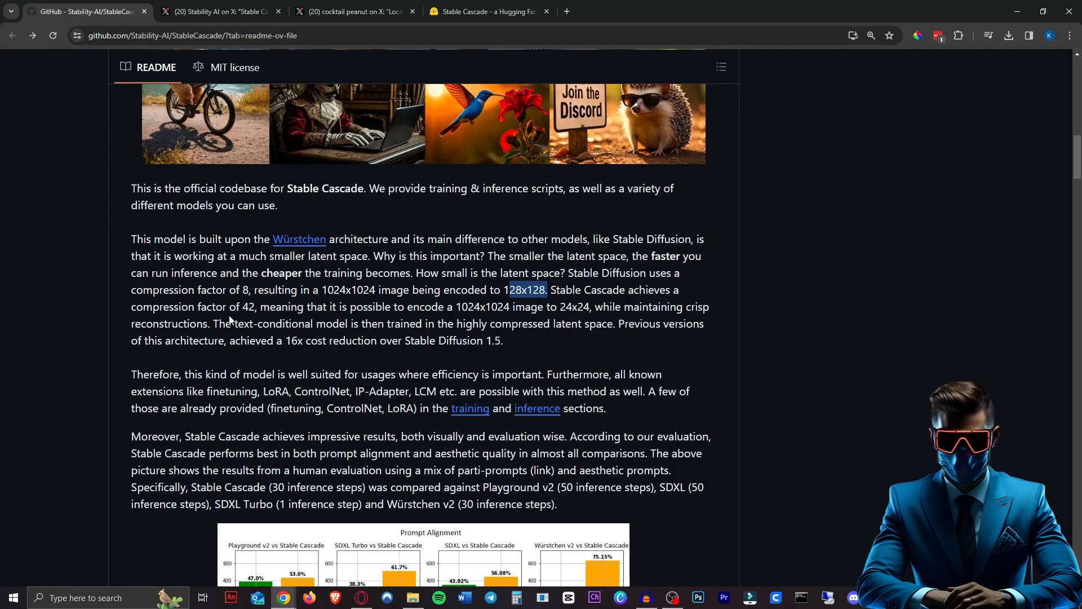
double_click(247, 306)
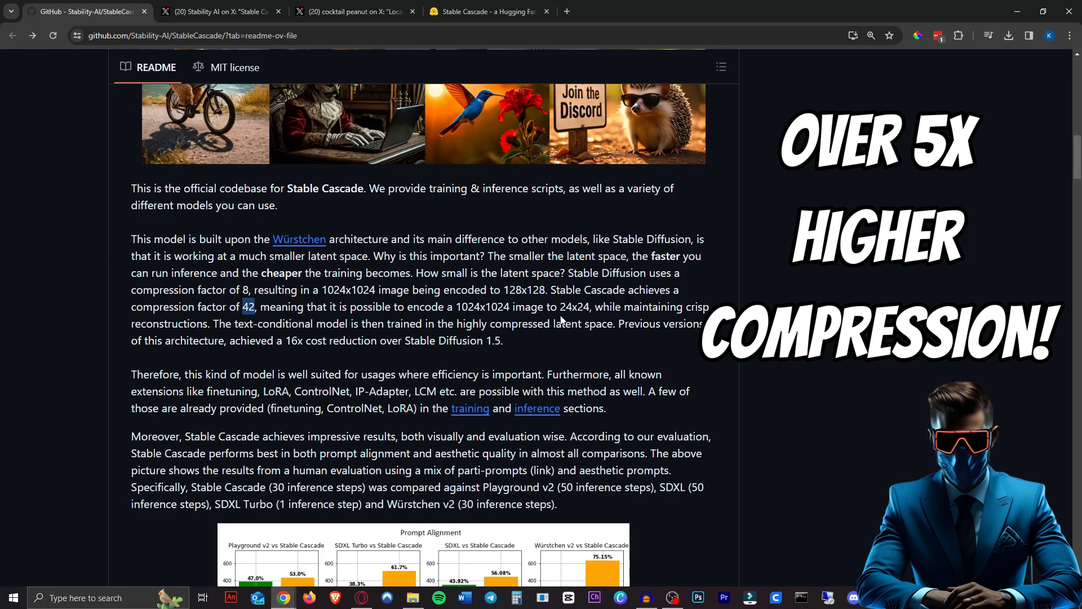
mouse_move(471, 276)
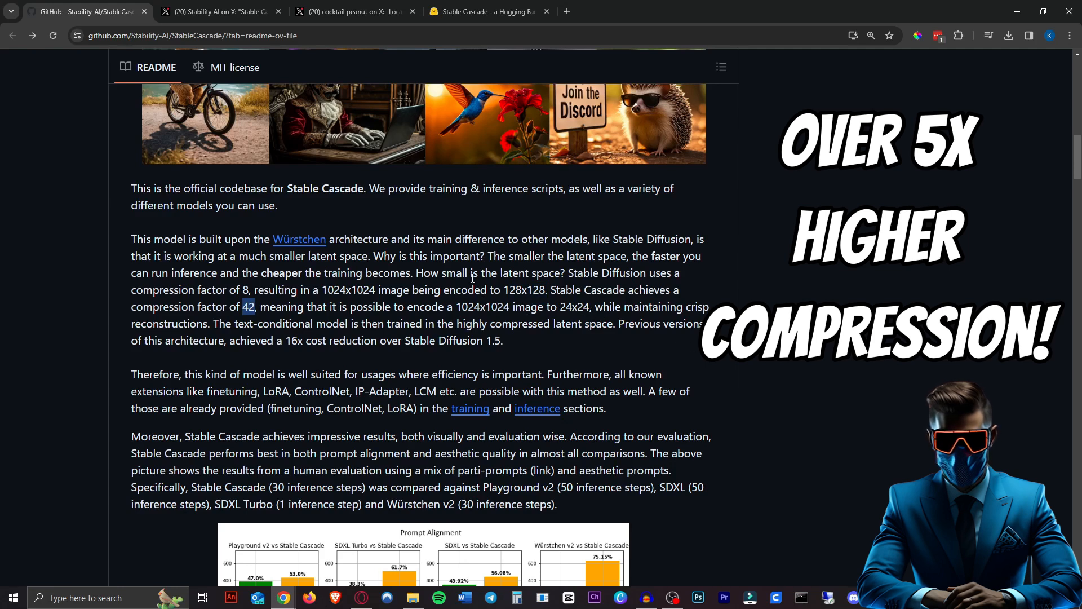
scroll("down", 3)
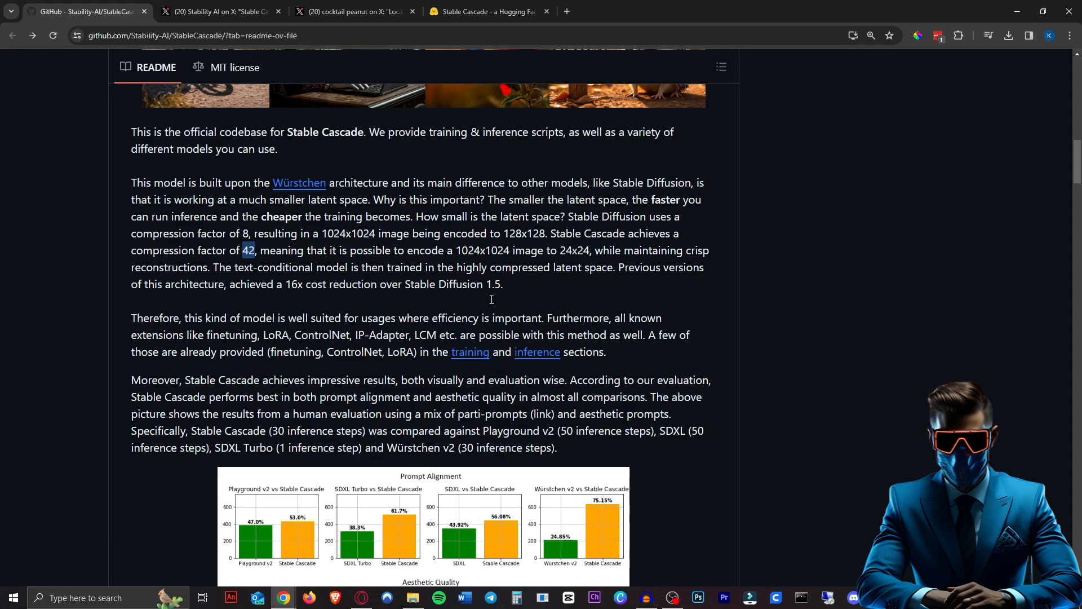
scroll("down", 3)
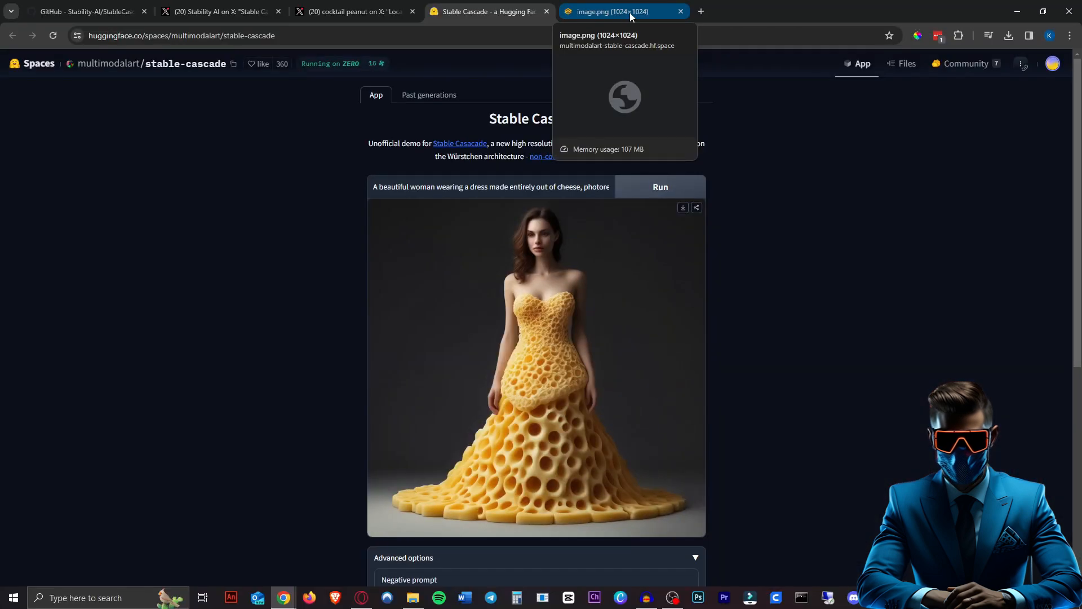
View the cheese dress image full-size, then generate the photorealistic woman's face close-up
left_click(608, 11)
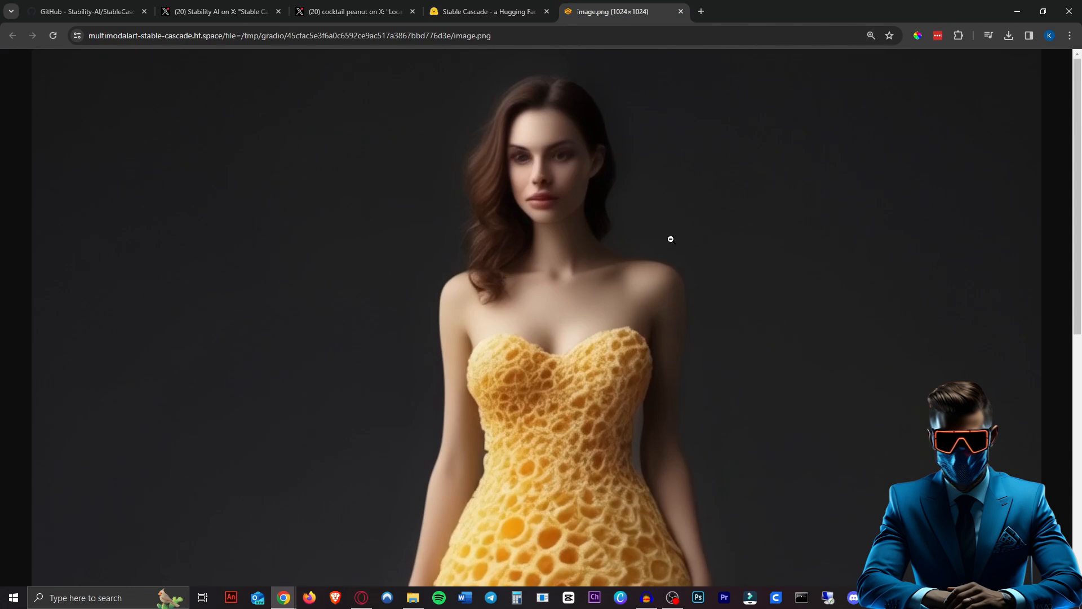
mouse_move(806, 252)
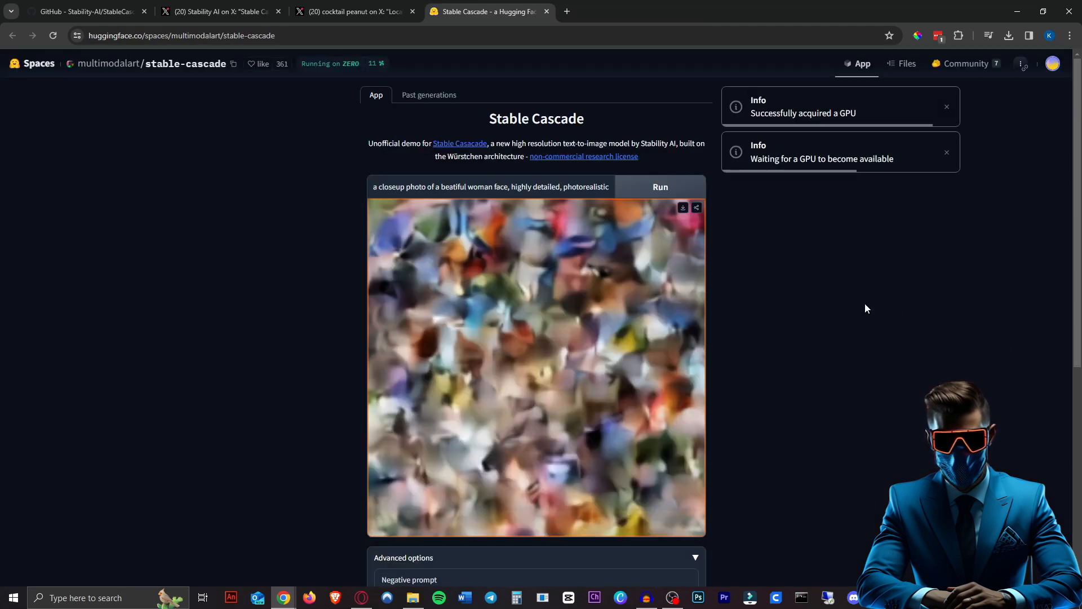
scroll("down", 3)
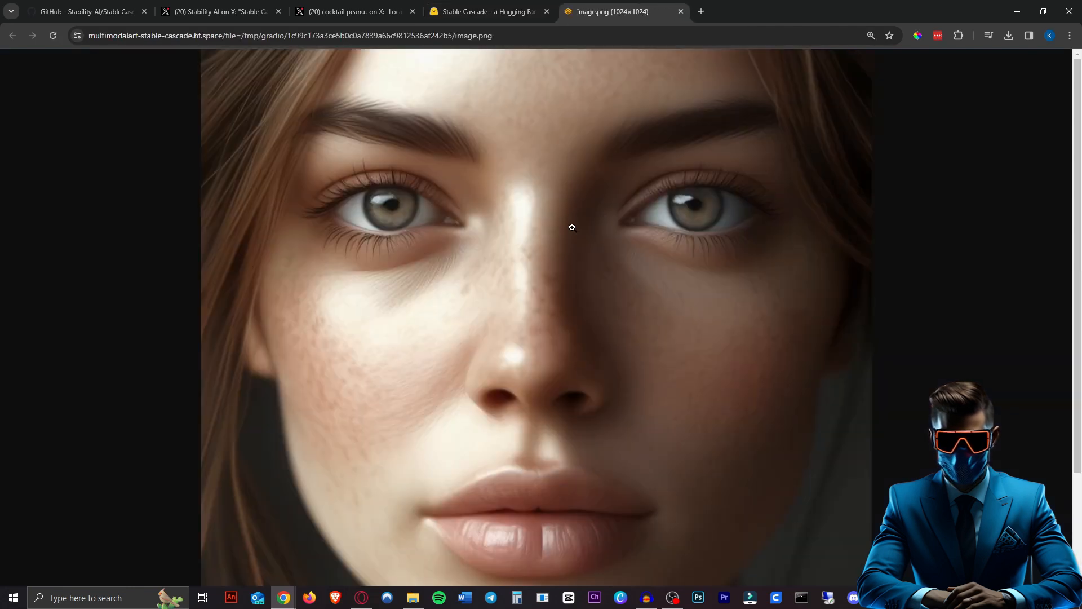
mouse_move(584, 282)
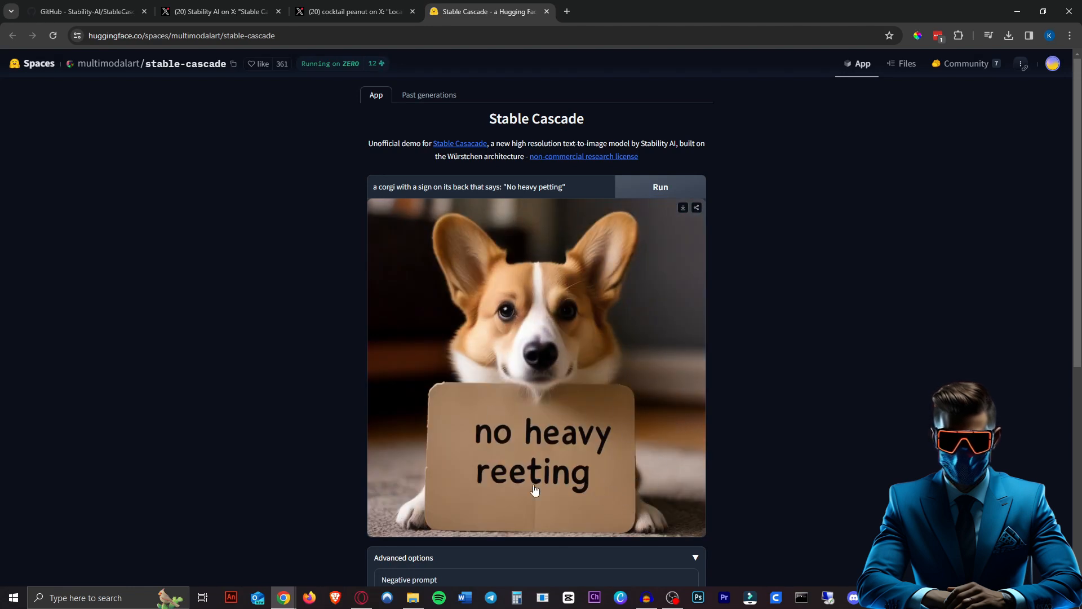
Add 'photorealistic' to the corgi prompt, set Prior Guidance Scale to 6.5, and generate the 'No heavy petting' sign image
scroll("down", 3)
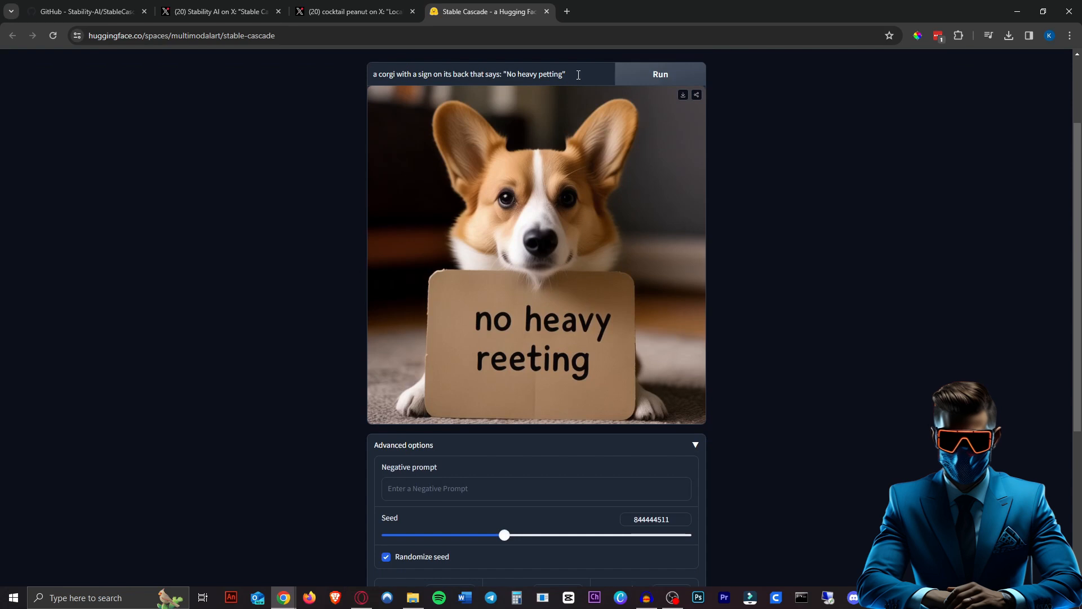
type("photorealistic")
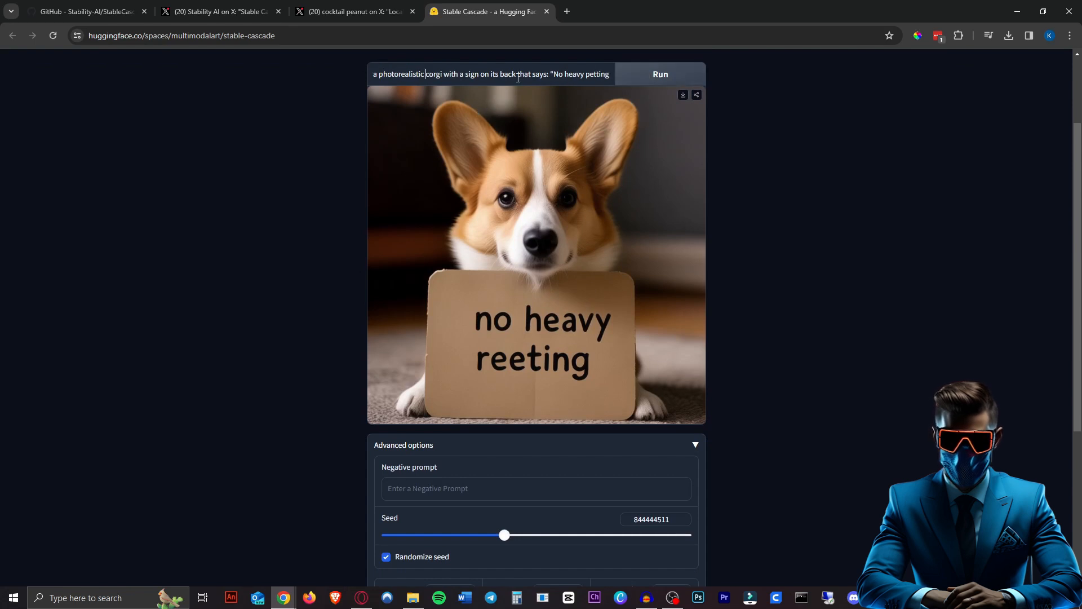
scroll("down", 3)
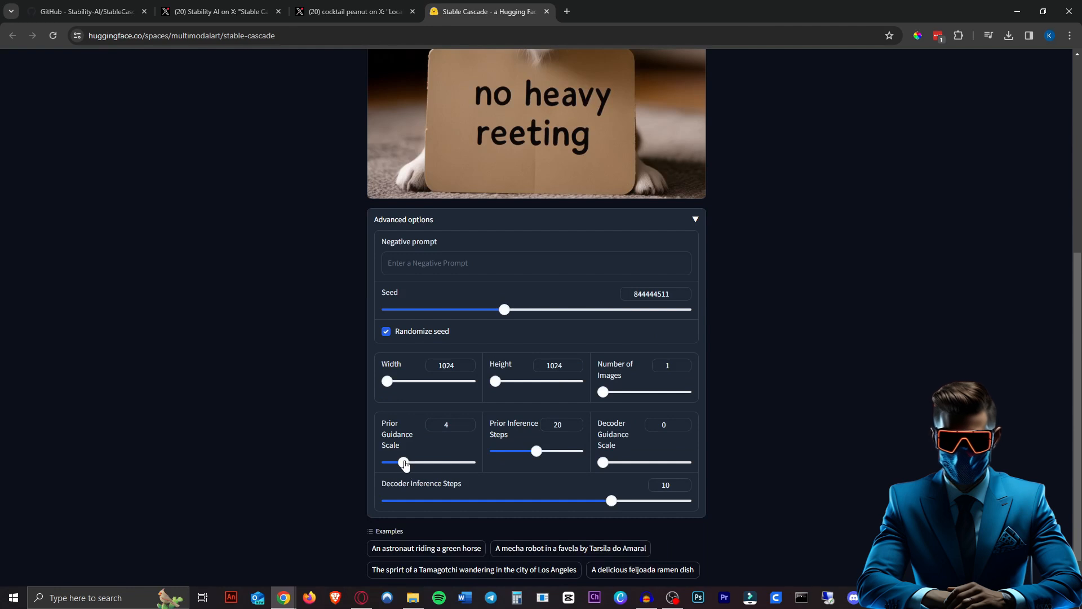
left_click_drag(404, 462, 413, 462)
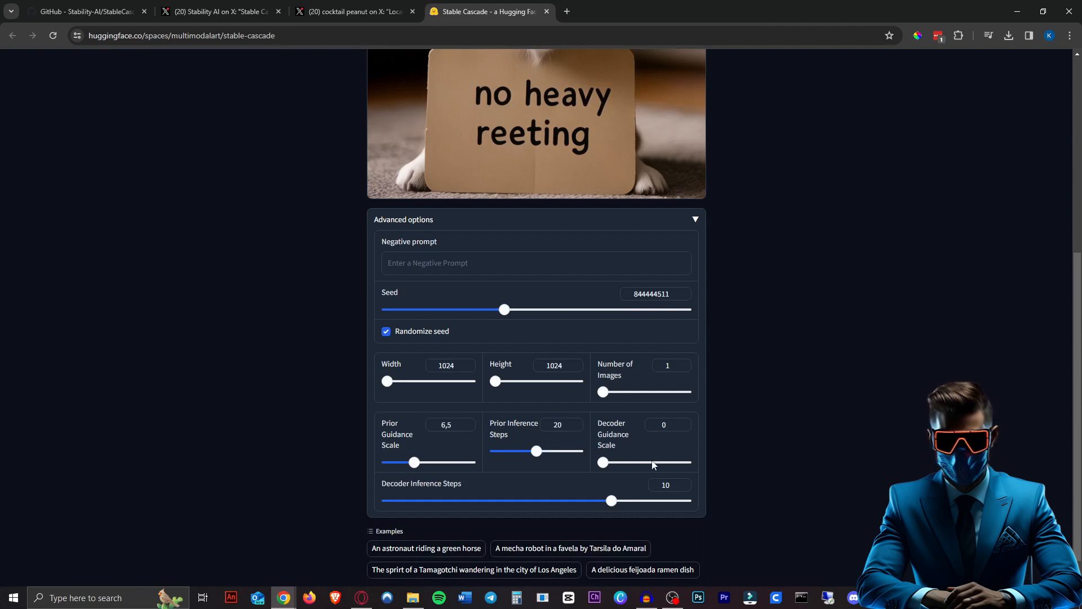
mouse_move(768, 434)
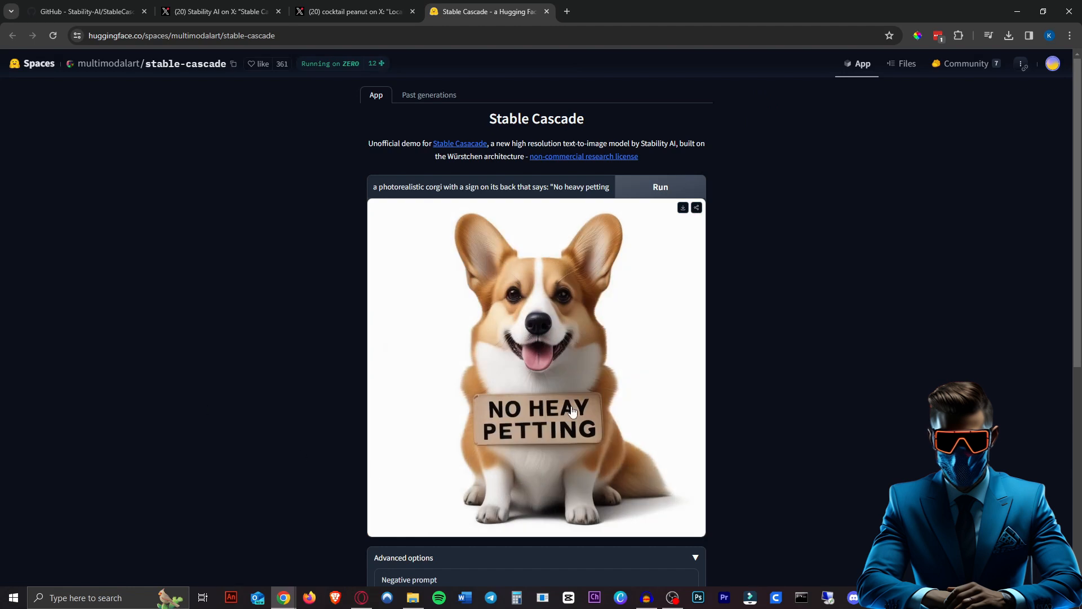
mouse_move(825, 336)
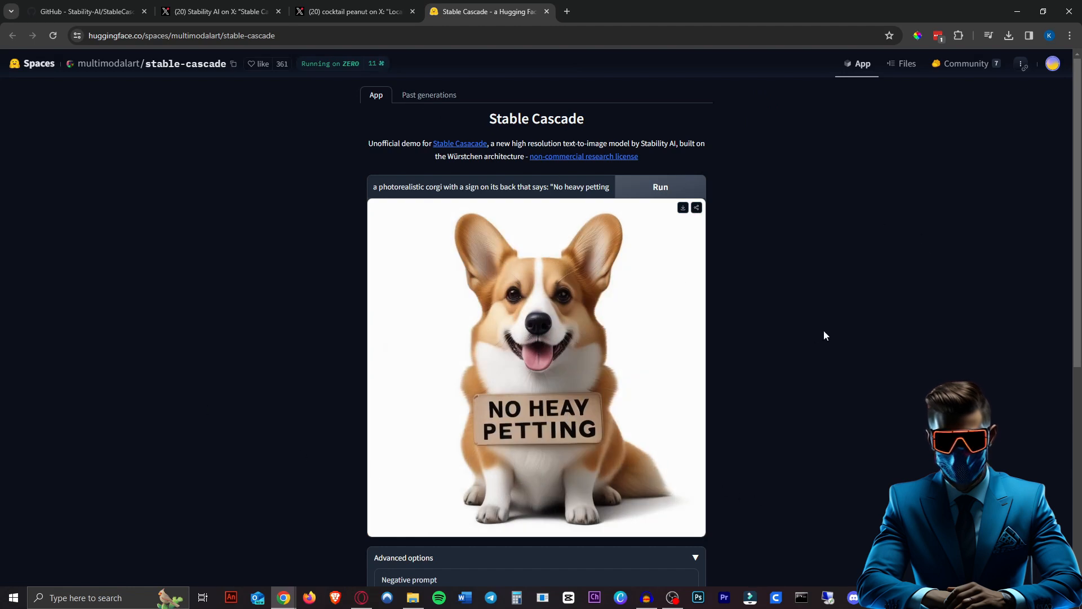
mouse_move(773, 228)
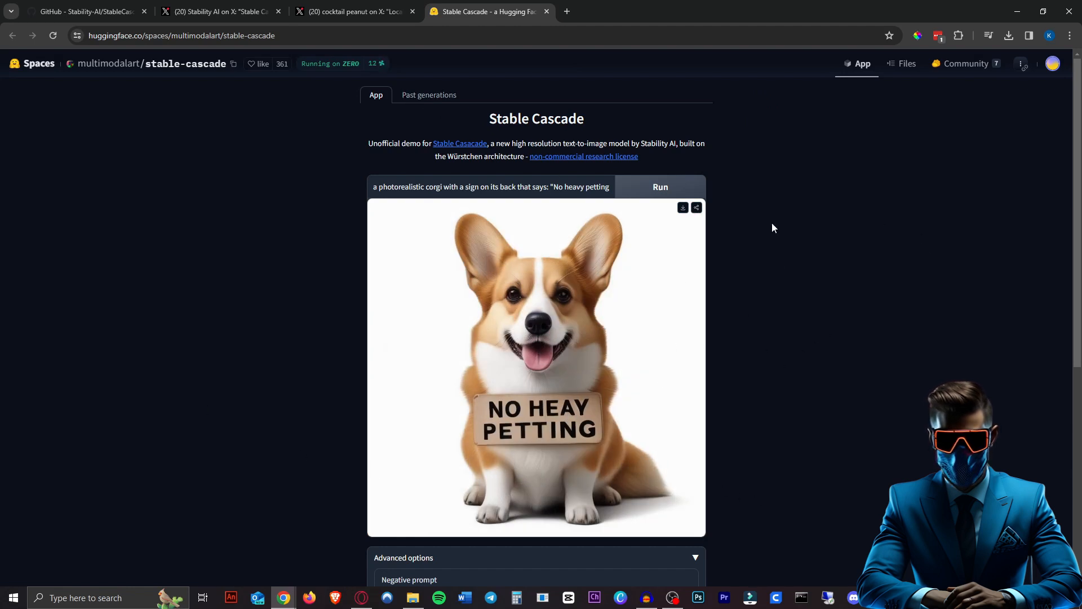
left_click(659, 187)
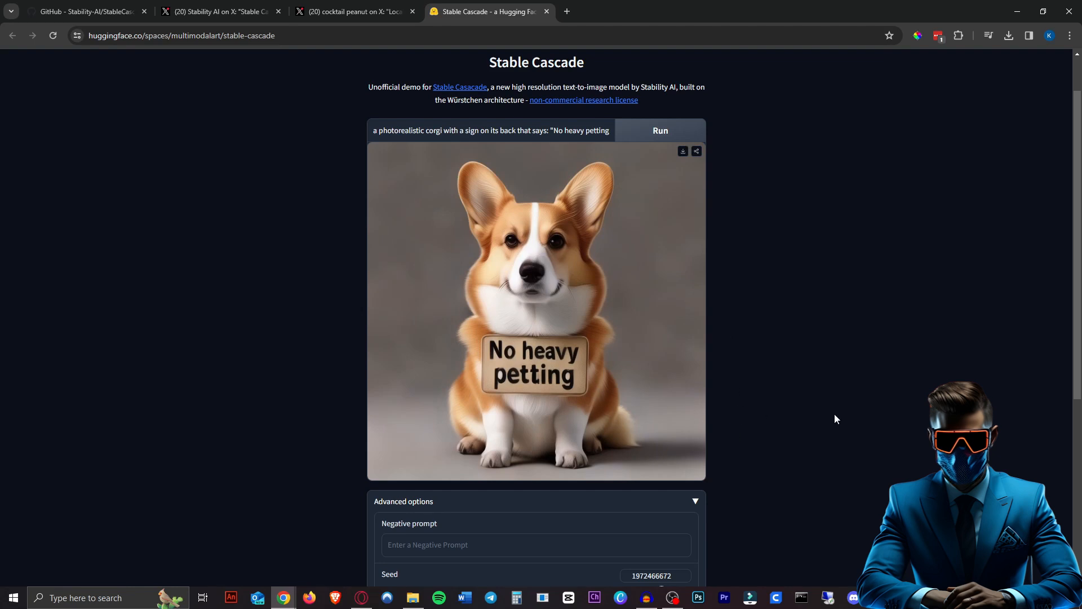
mouse_move(600, 436)
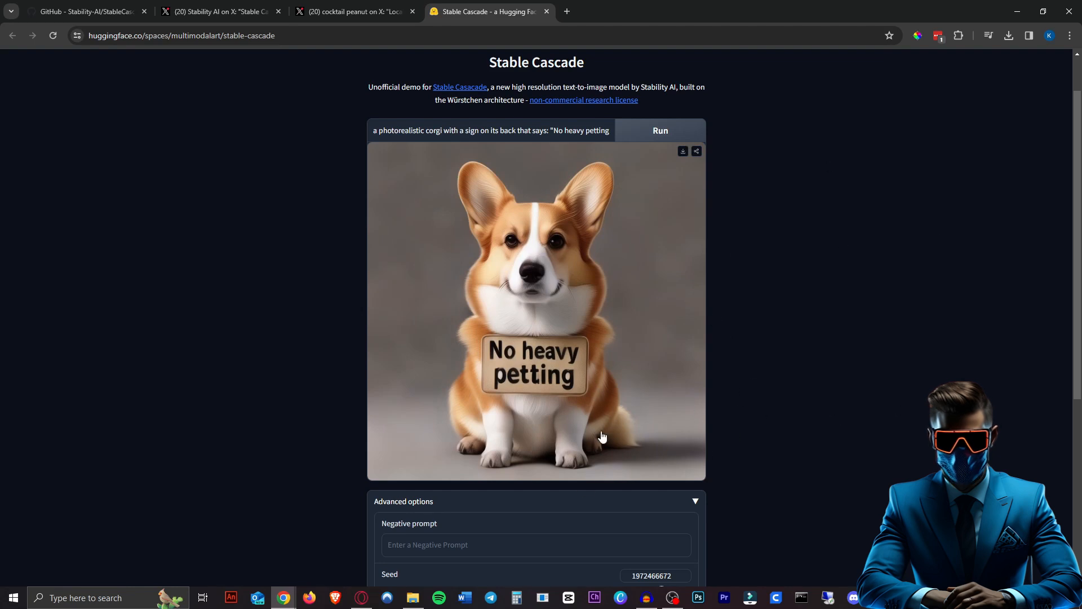
mouse_move(777, 327)
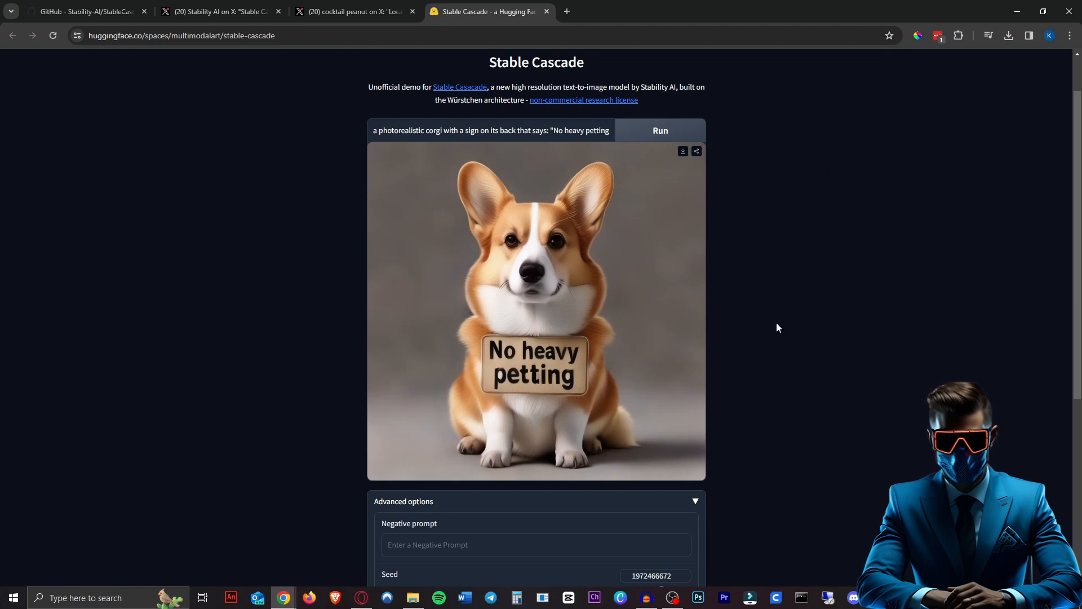
mouse_move(816, 280)
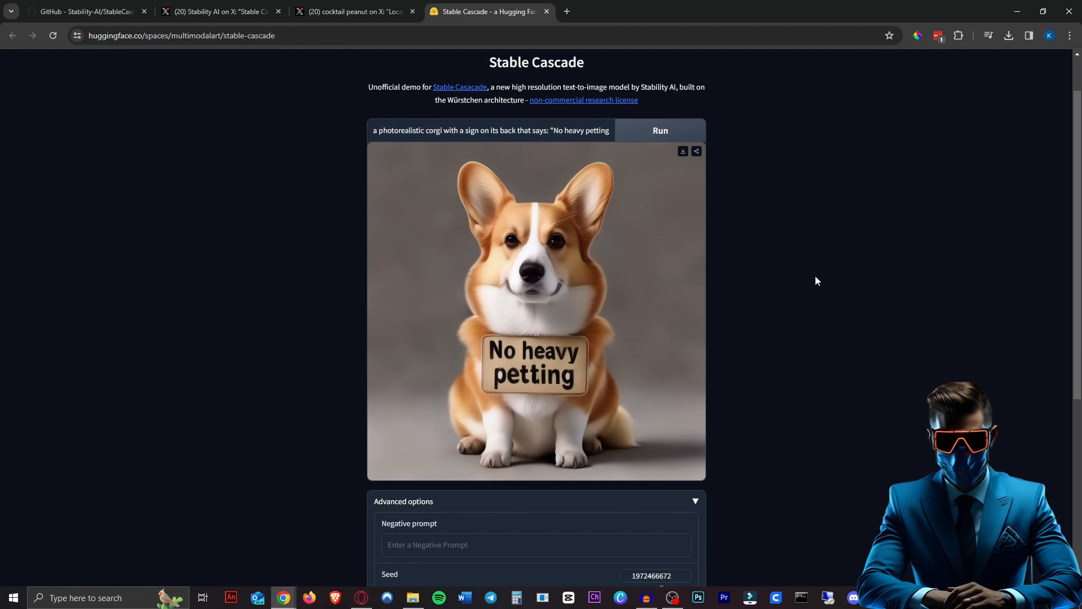
mouse_move(795, 276)
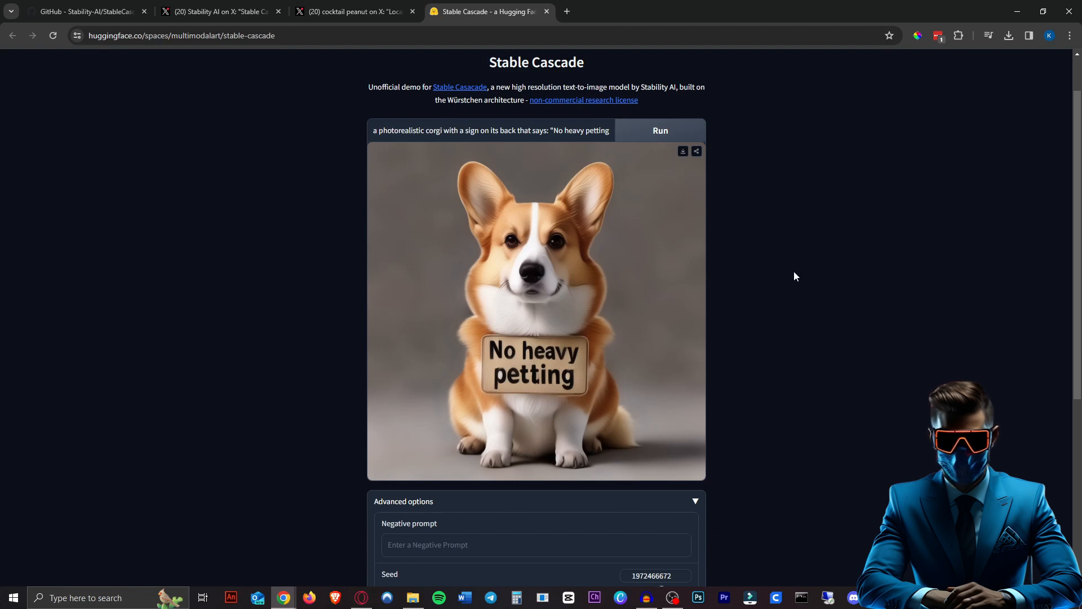
mouse_move(1027, 344)
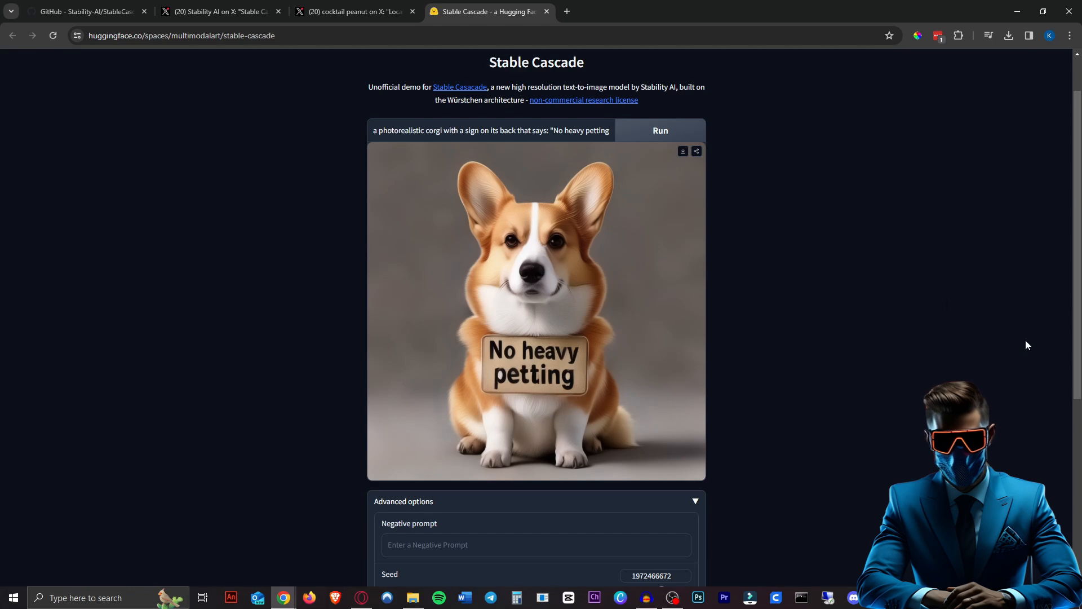